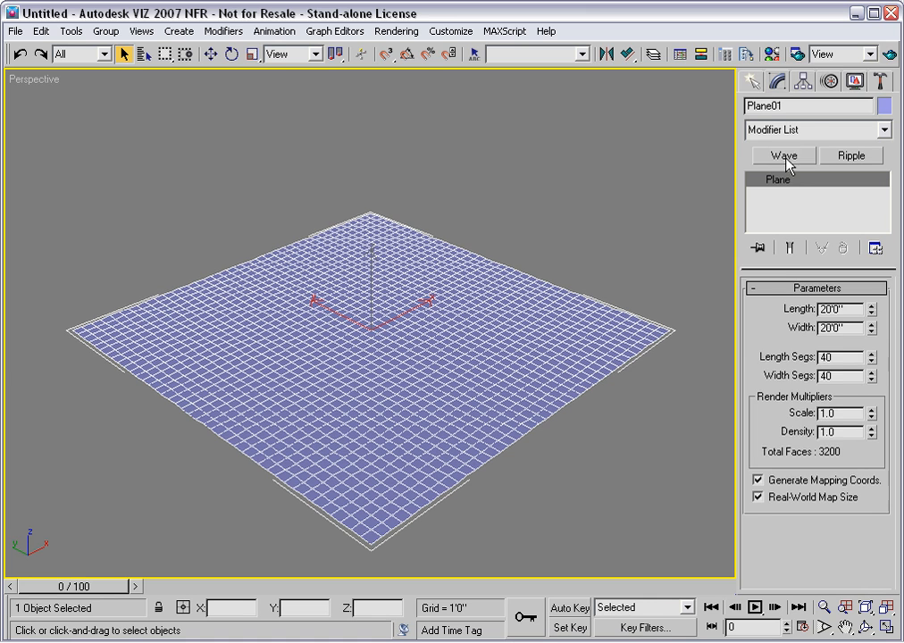
Step: Add a Wave modifier to Plane01 from the Modify panel
click(783, 155)
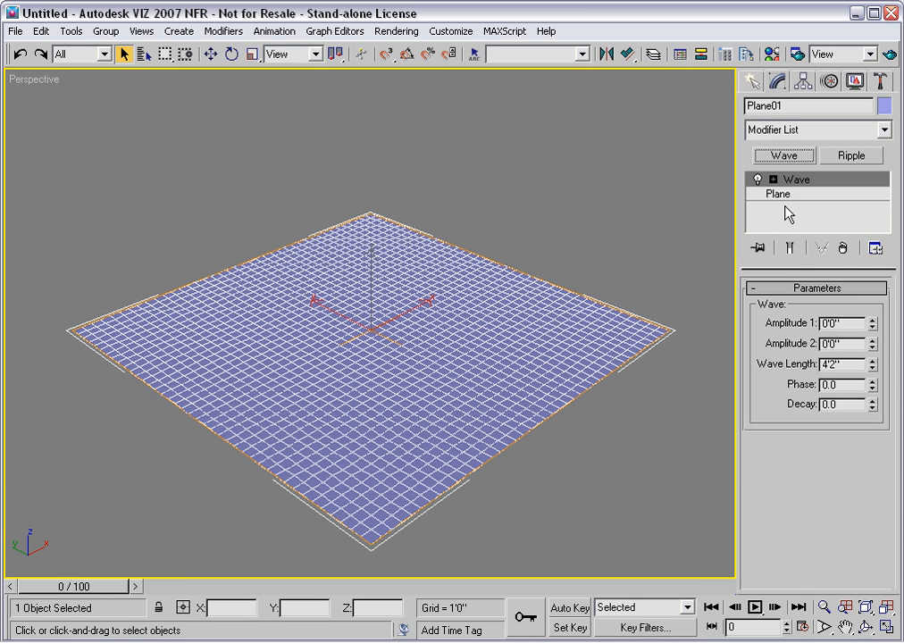
mouse_move(796, 330)
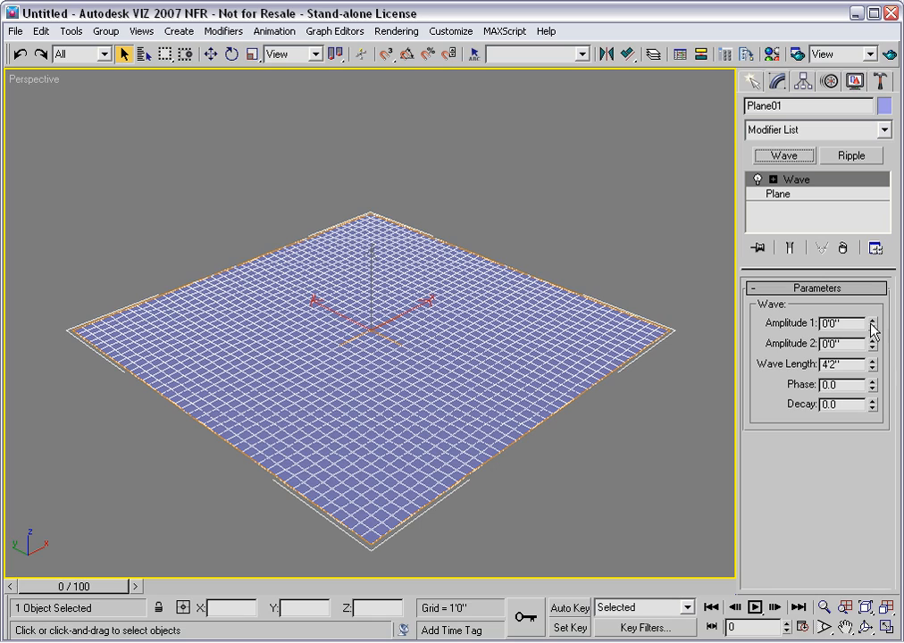
Step: Raise Wave Amplitude 1 to about 0'8 2/16" and begin adjusting Amplitude 2
click(872, 320)
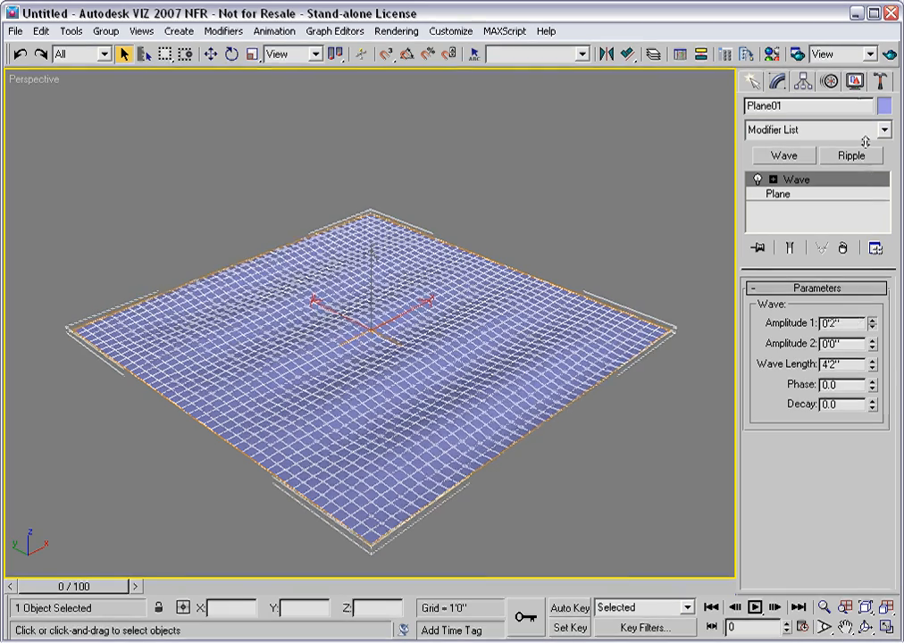
click(873, 320)
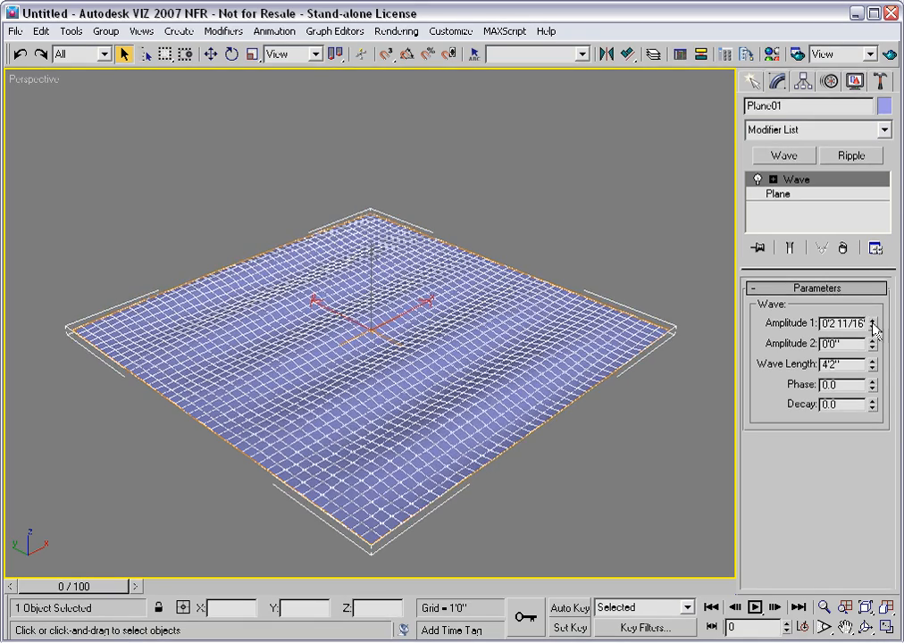
click(874, 321)
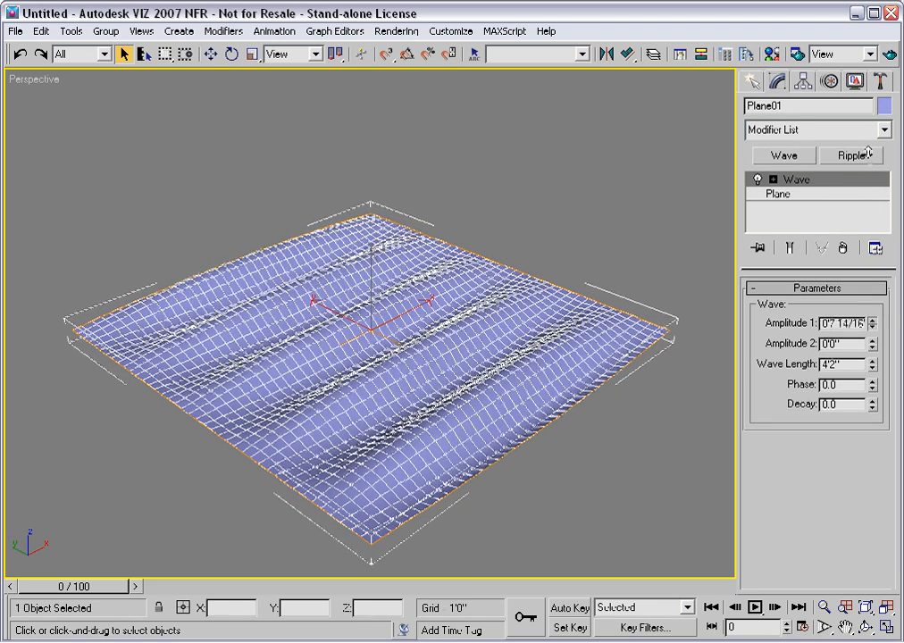
click(873, 320)
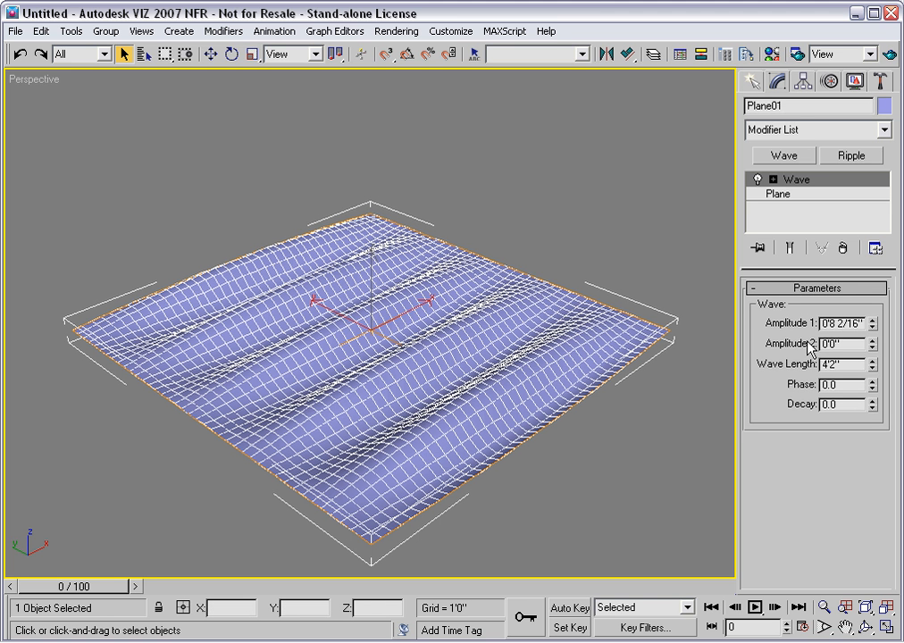
click(836, 323)
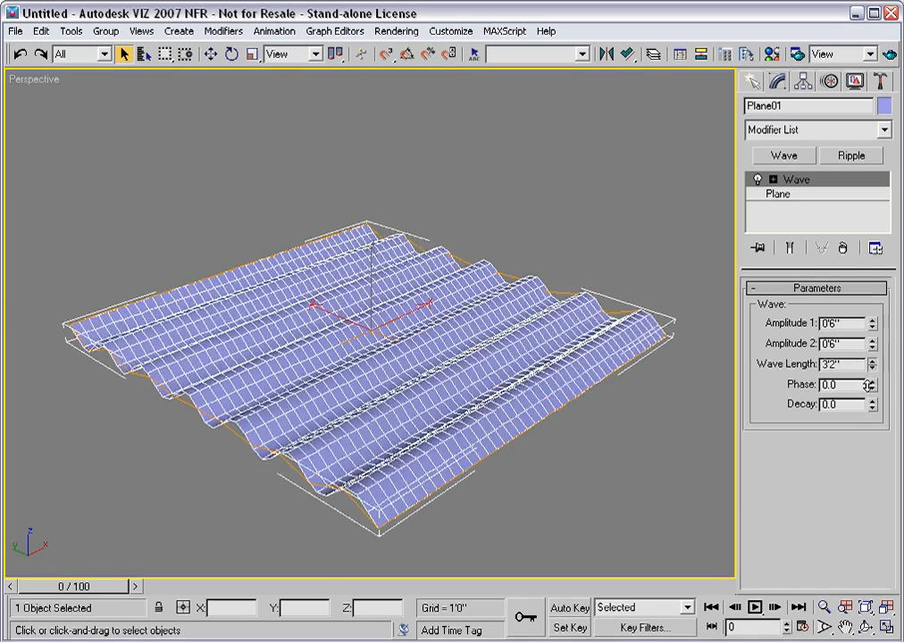
Step: Shorten the Wave Length to about 2'2" to pack the ridges closer
click(873, 367)
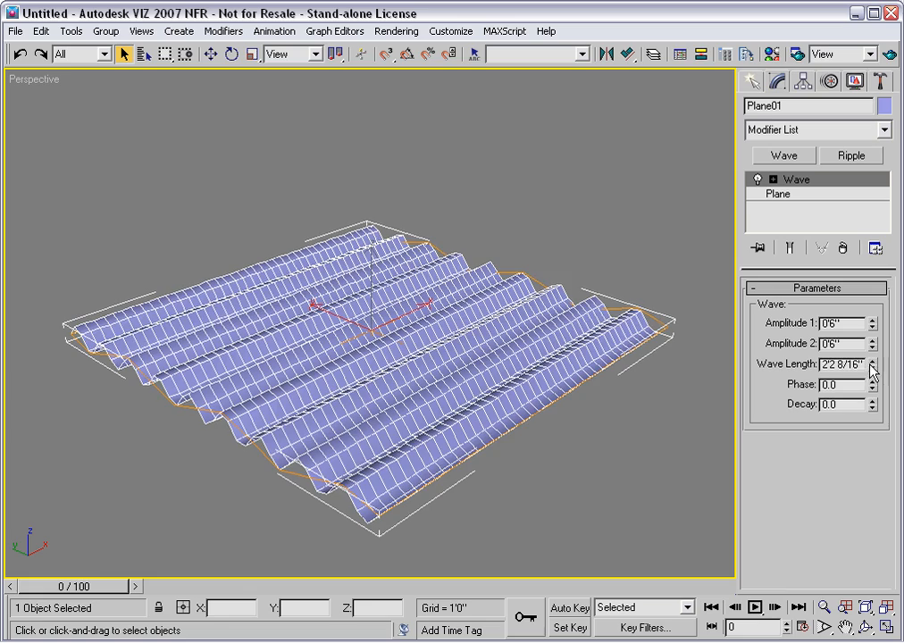
Step: Lengthen the Wave Length to 8'8 2/16" for broad, gentle undulations
click(871, 360)
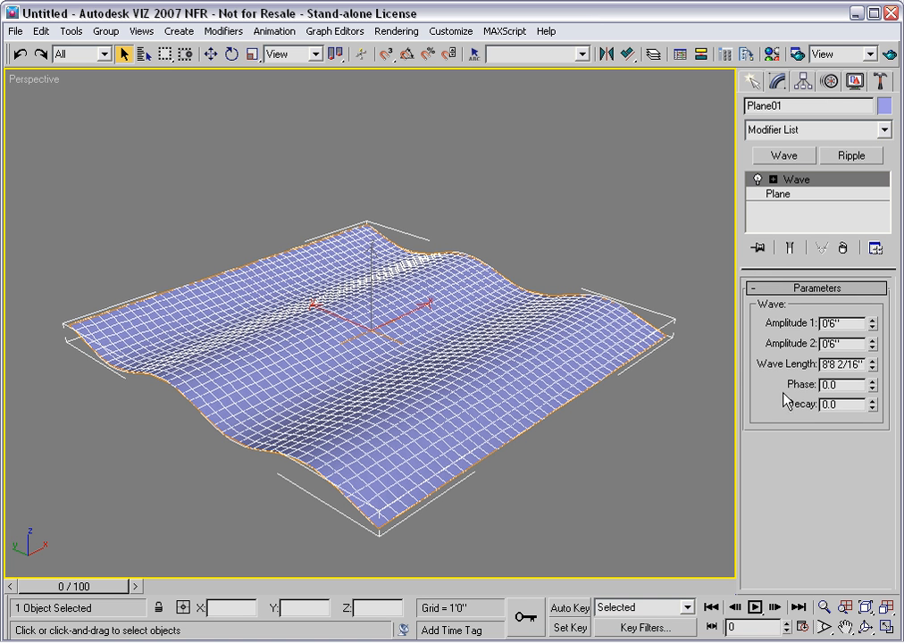
mouse_move(788, 408)
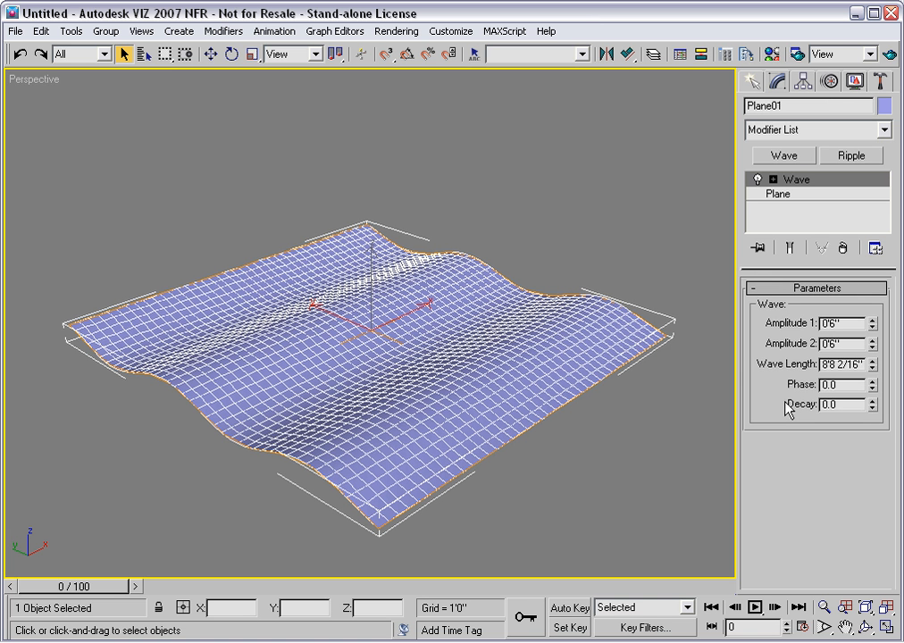
mouse_move(780, 413)
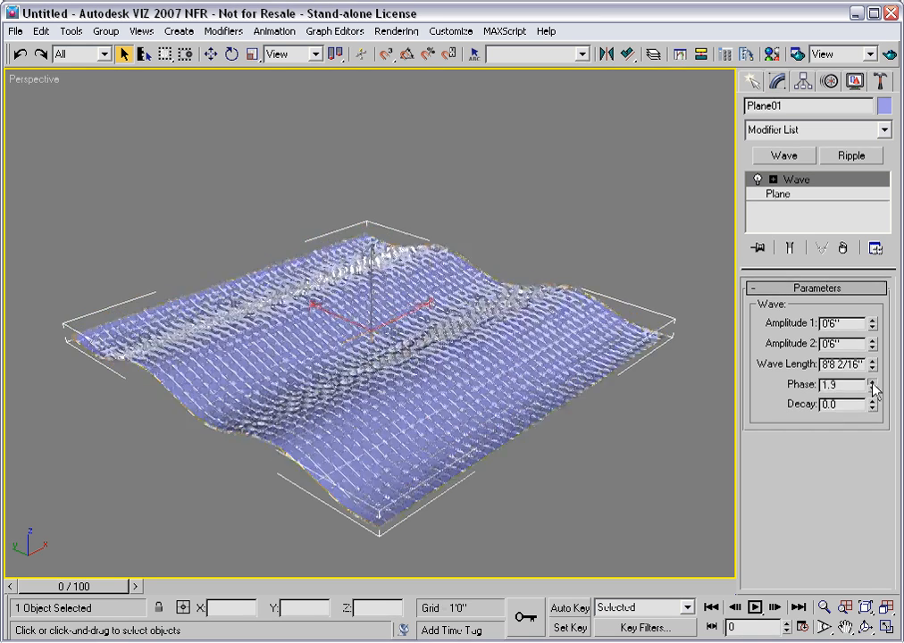
click(873, 381)
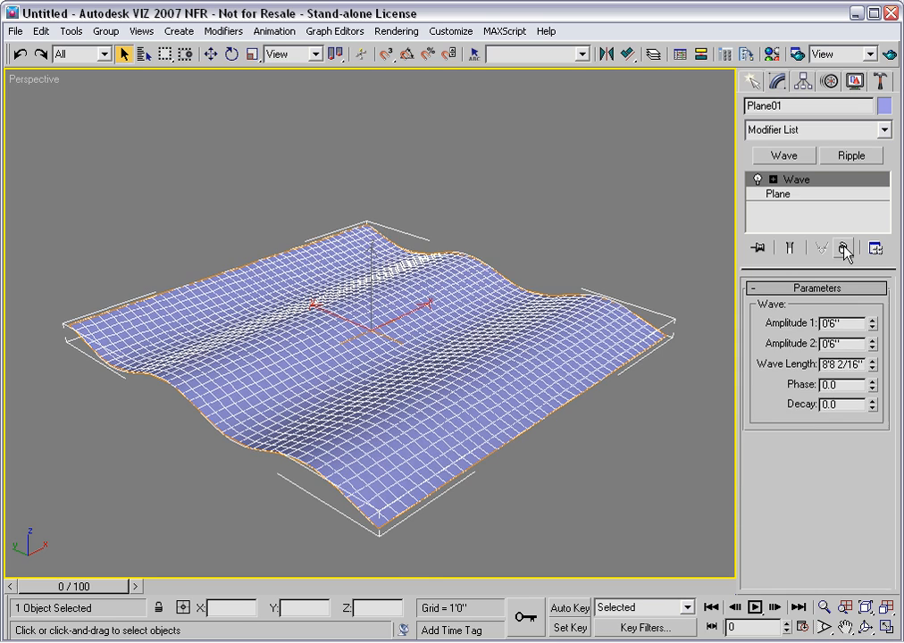
Step: Delete the Wave modifier from Plane01 and add a Ripple modifier
click(778, 192)
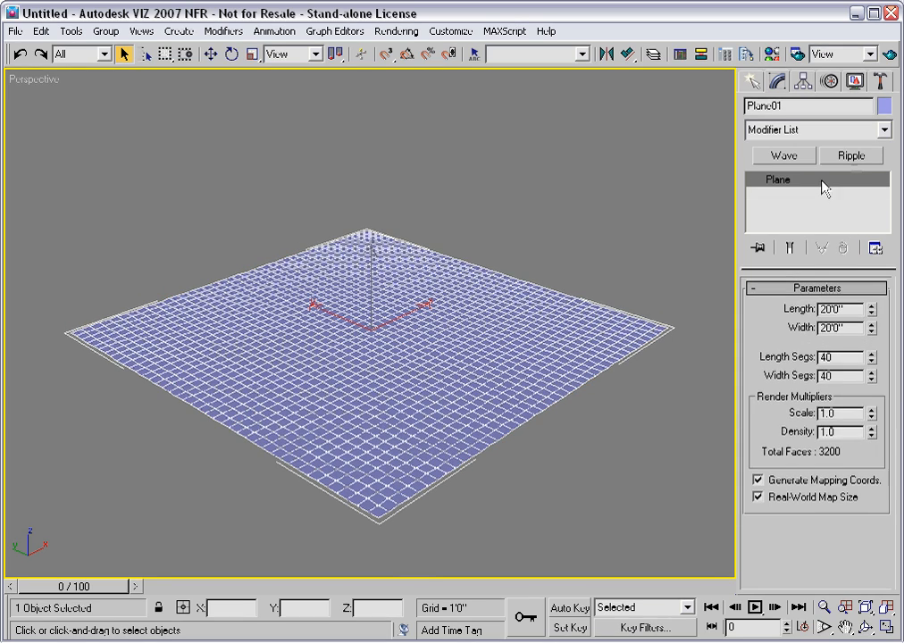
click(851, 154)
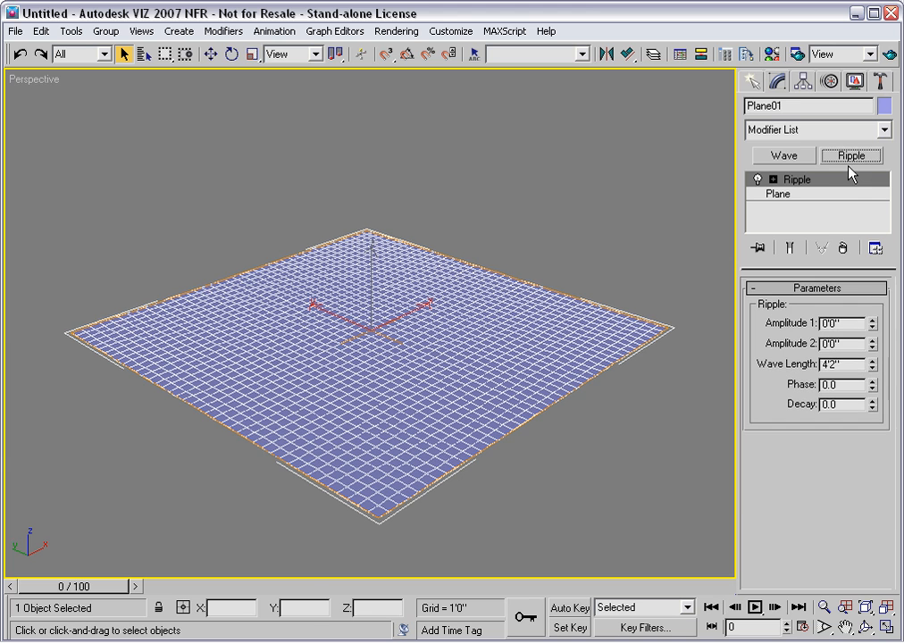
mouse_move(837, 221)
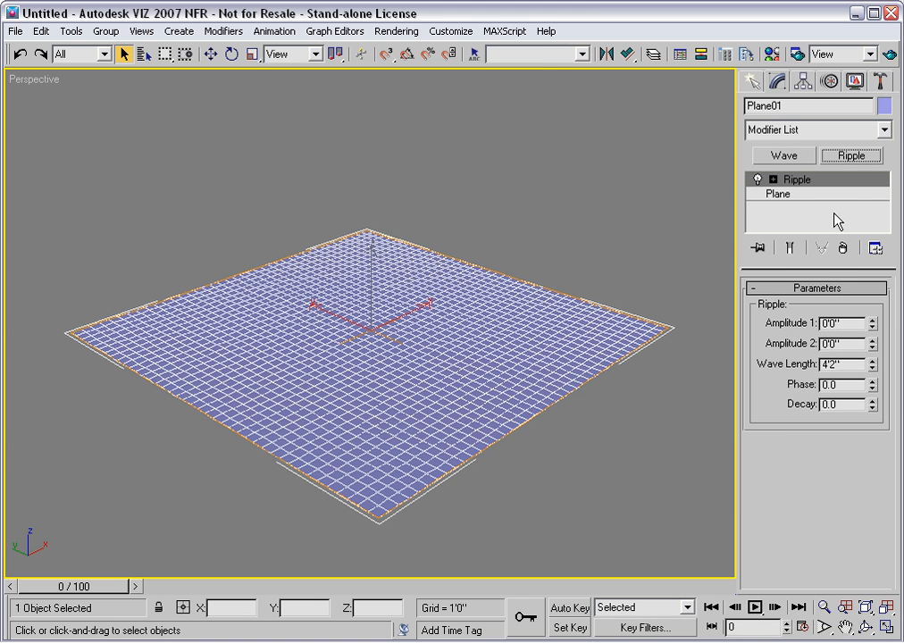
mouse_move(874, 335)
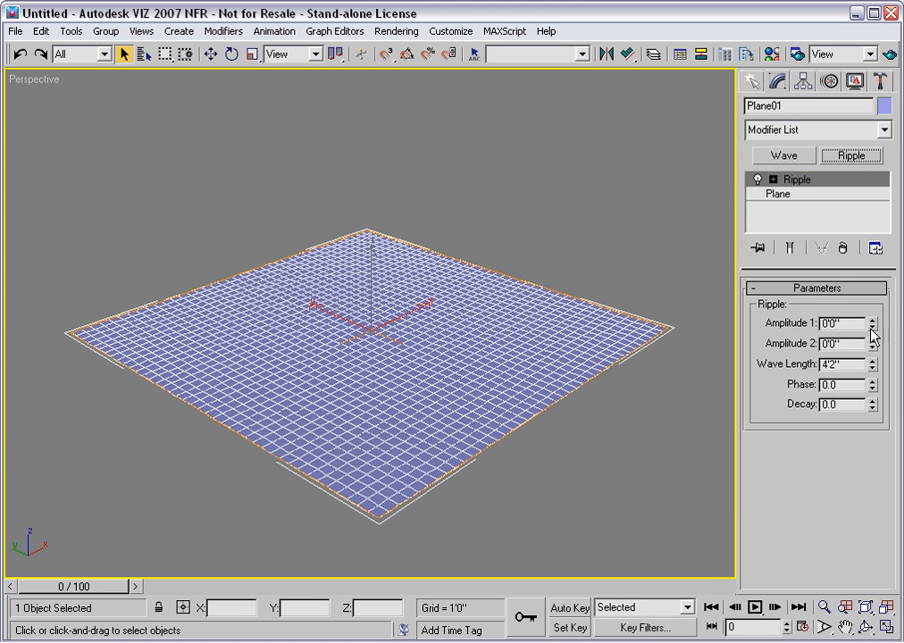
mouse_move(802, 407)
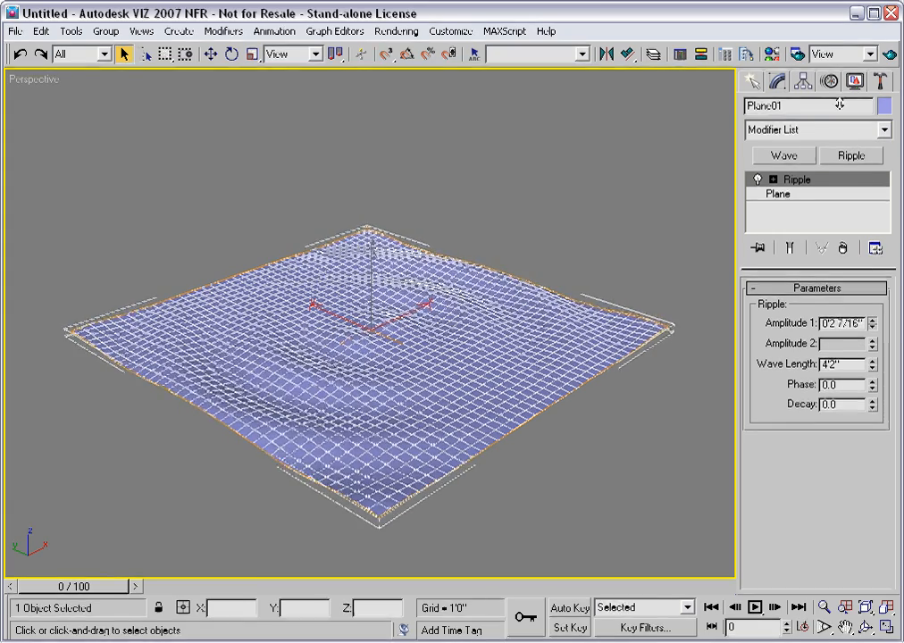
Step: Set Ripple Amplitudes 1 and 2 to 0'6" and increase Wave Length from 4'2"
click(873, 320)
text(0'6")
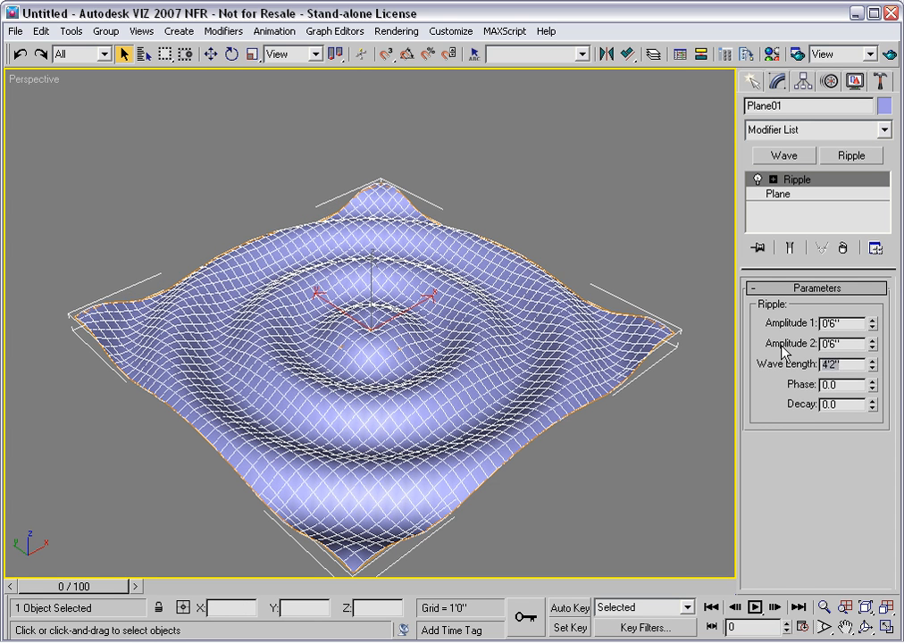
mouse_move(781, 366)
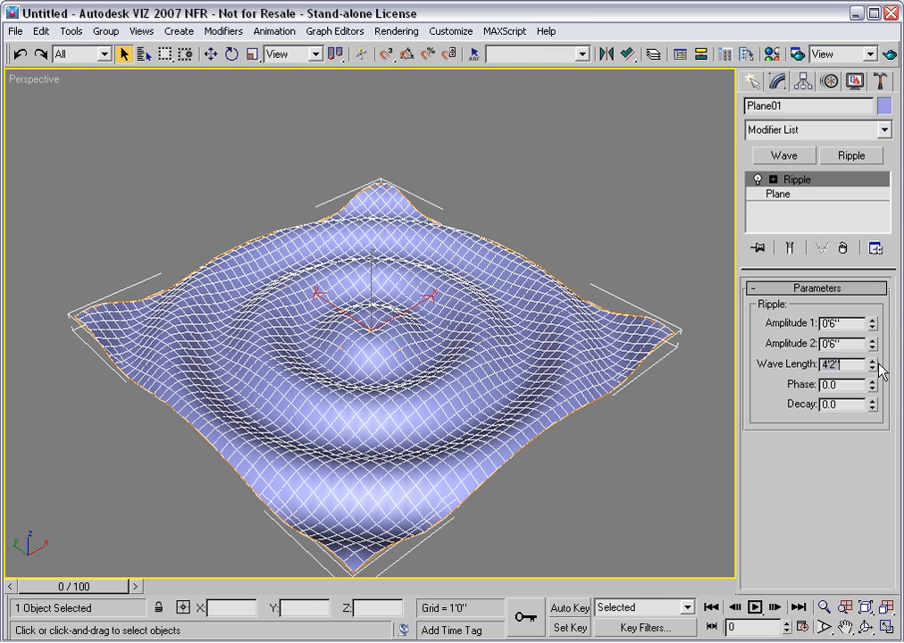
click(874, 360)
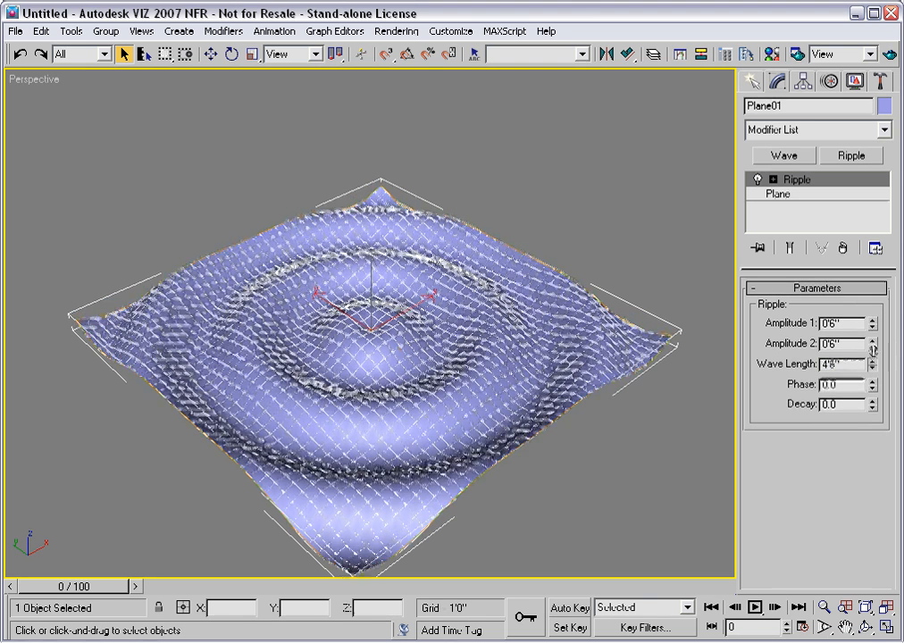